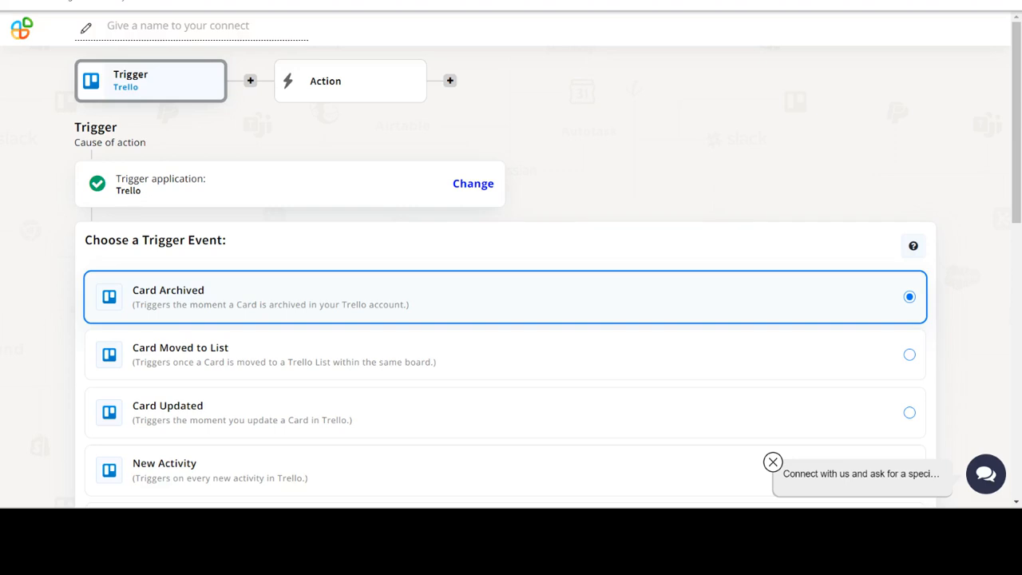
# Choose New List as the Trello trigger event and continue
pyautogui.scroll(-3)
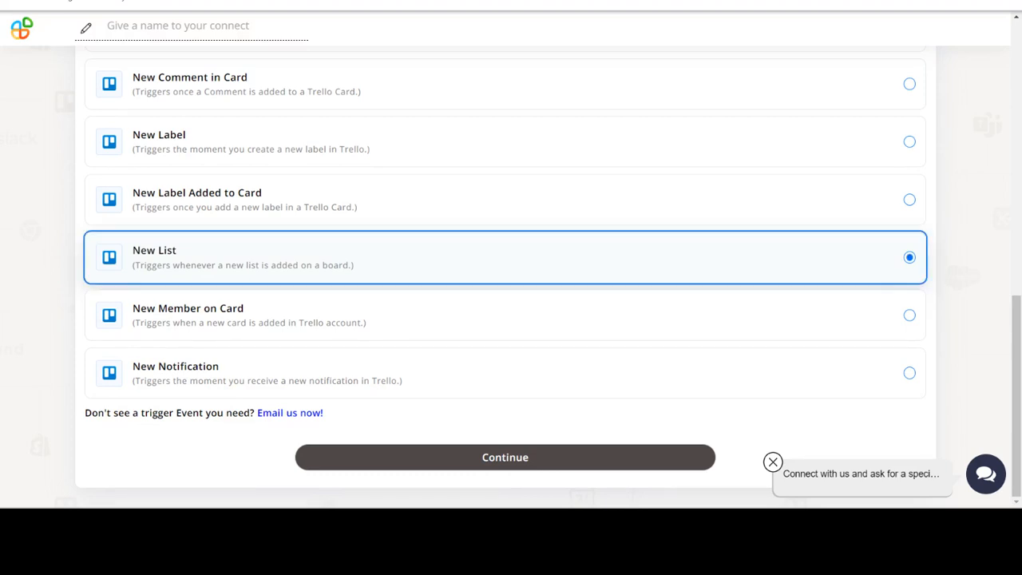
pyautogui.scroll(3)
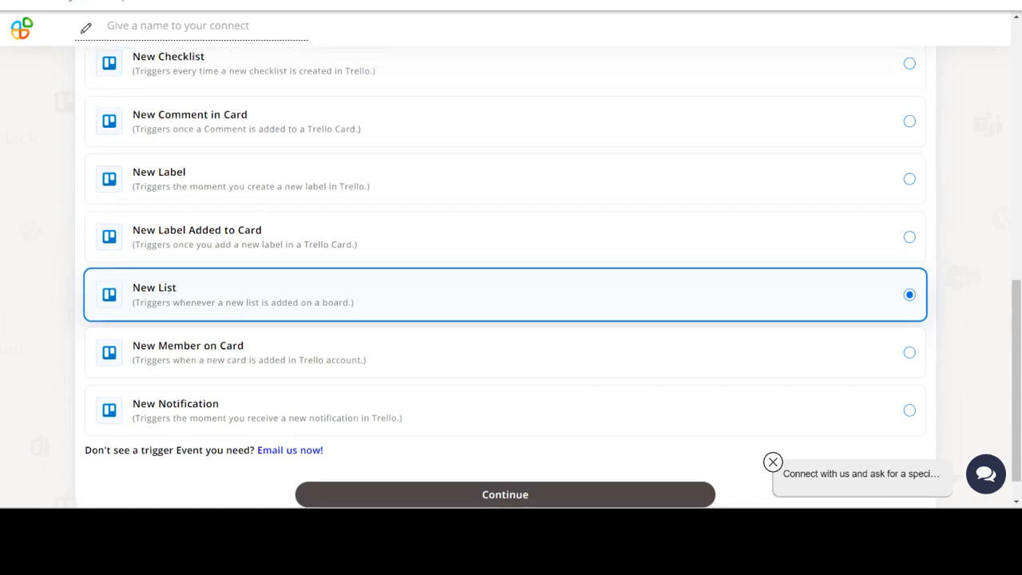
pyautogui.click(505, 493)
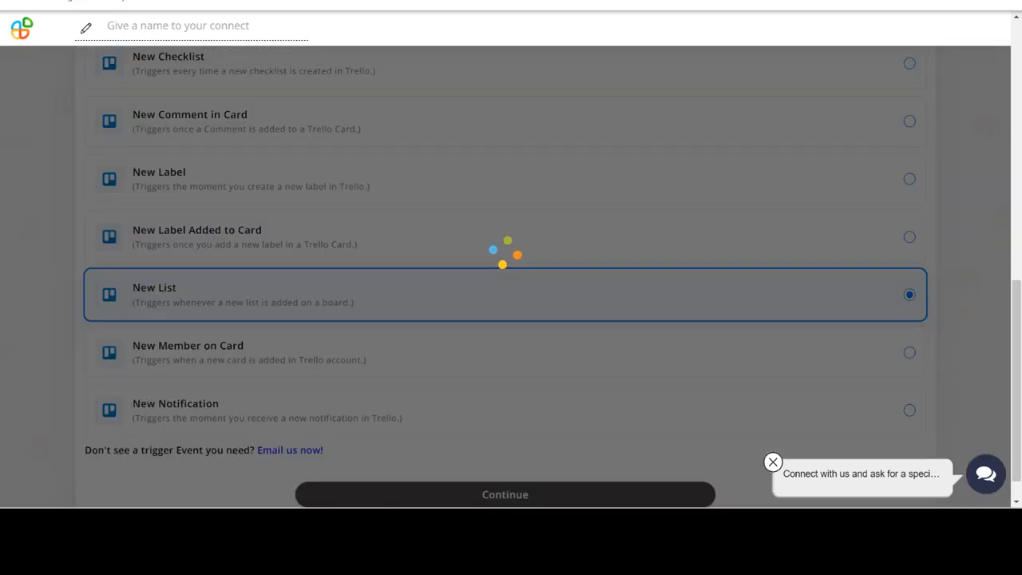
# Keep the listed Trello account and continue to the New List options
pyautogui.click(504, 494)
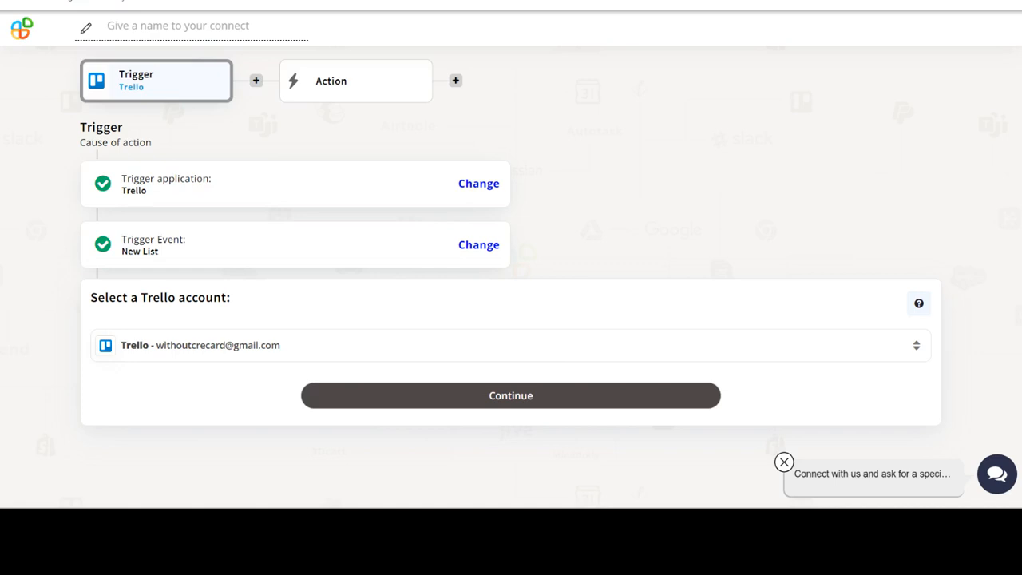
pyautogui.click(510, 395)
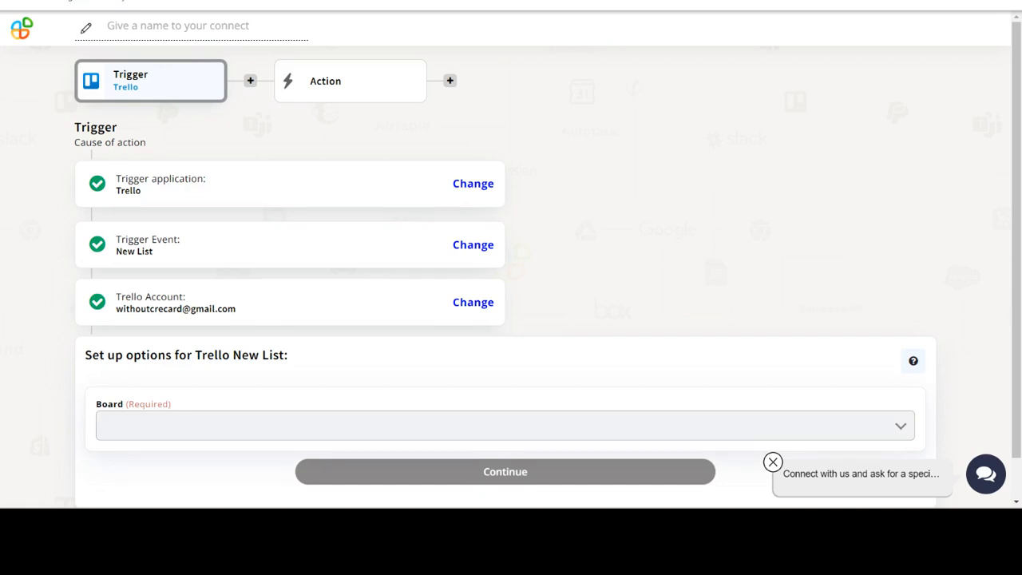
# Select test_board as the watched Trello board and continue
pyautogui.scroll(-3)
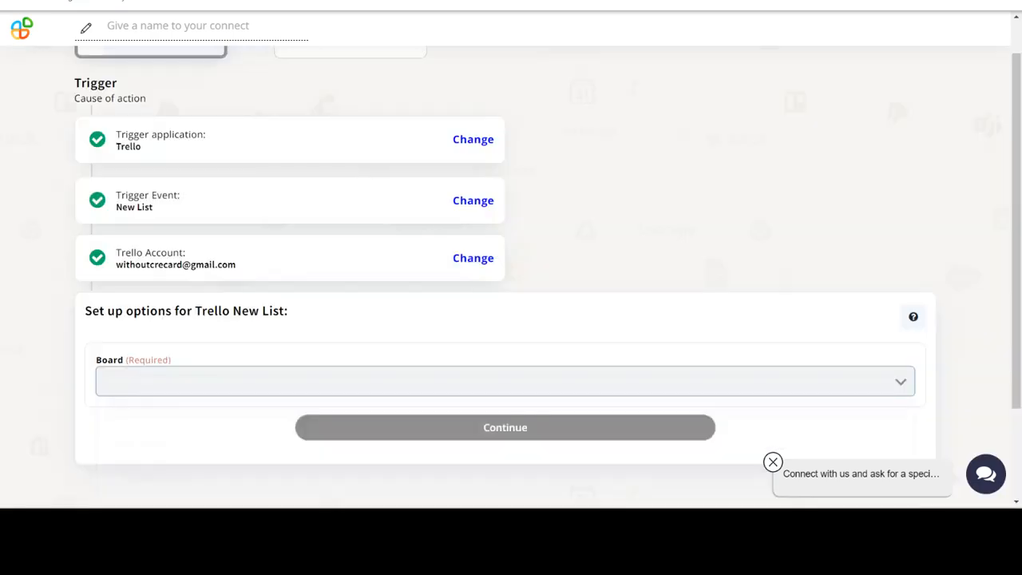
pyautogui.click(505, 381)
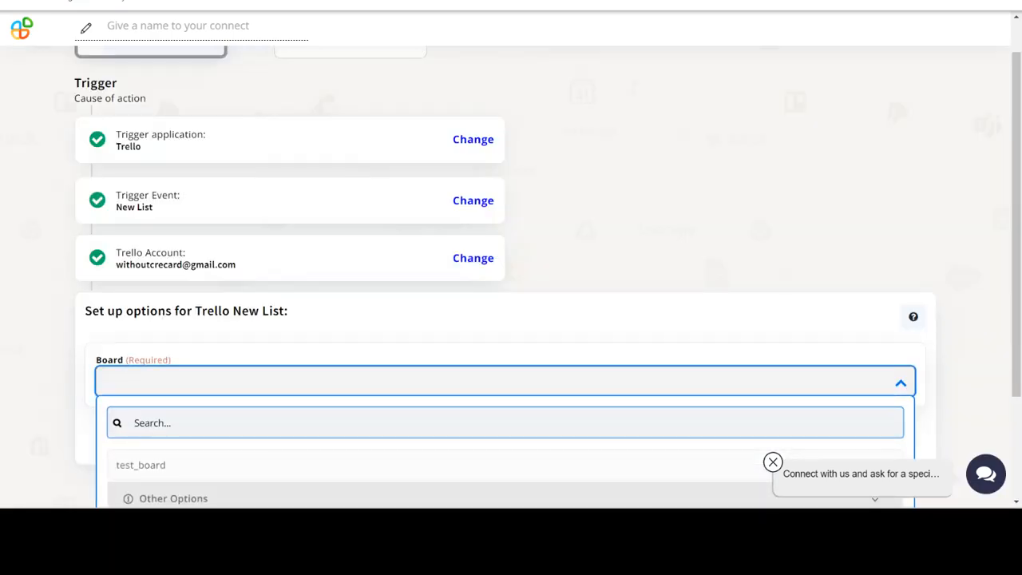
pyautogui.click(141, 465)
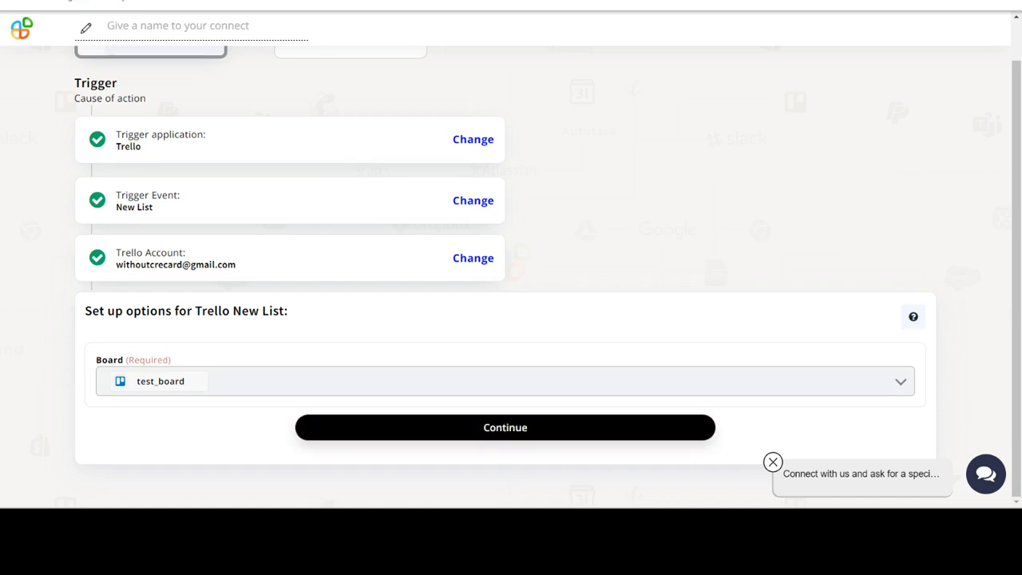
pyautogui.click(504, 427)
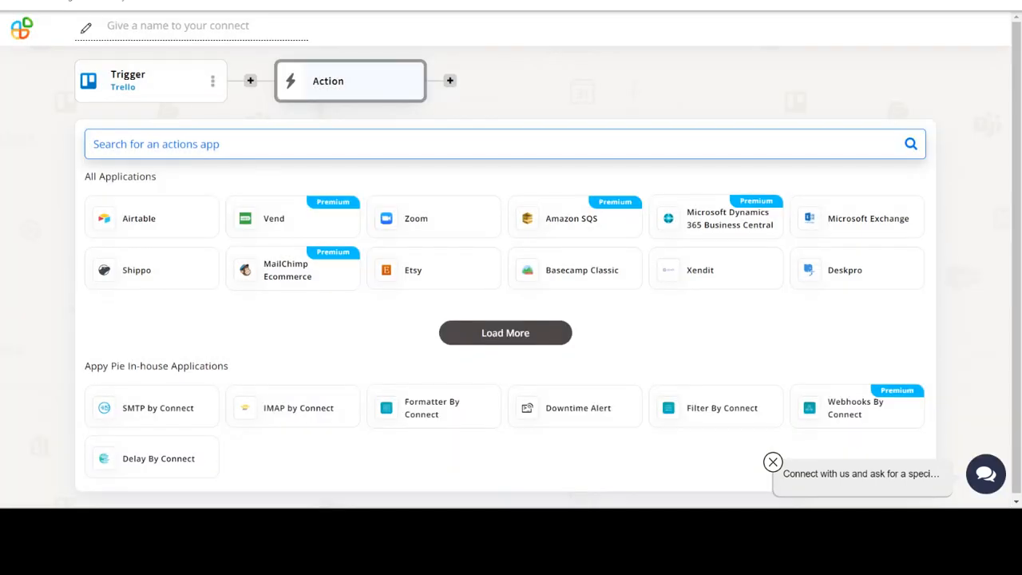
# Search for 'ClickUp' and pick the ClickUp tile as the action app
pyautogui.write('ClickUp')
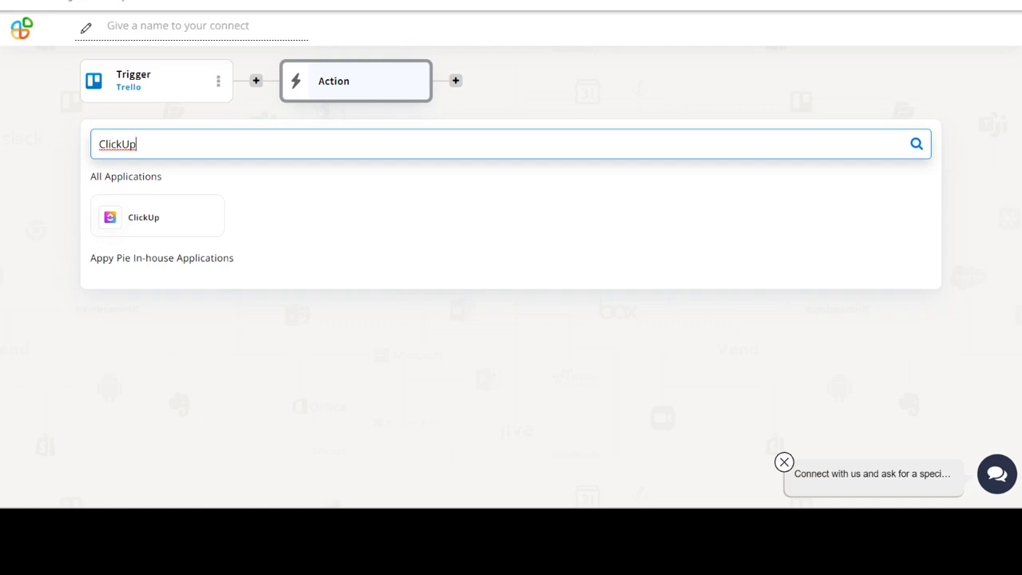
pyautogui.click(158, 216)
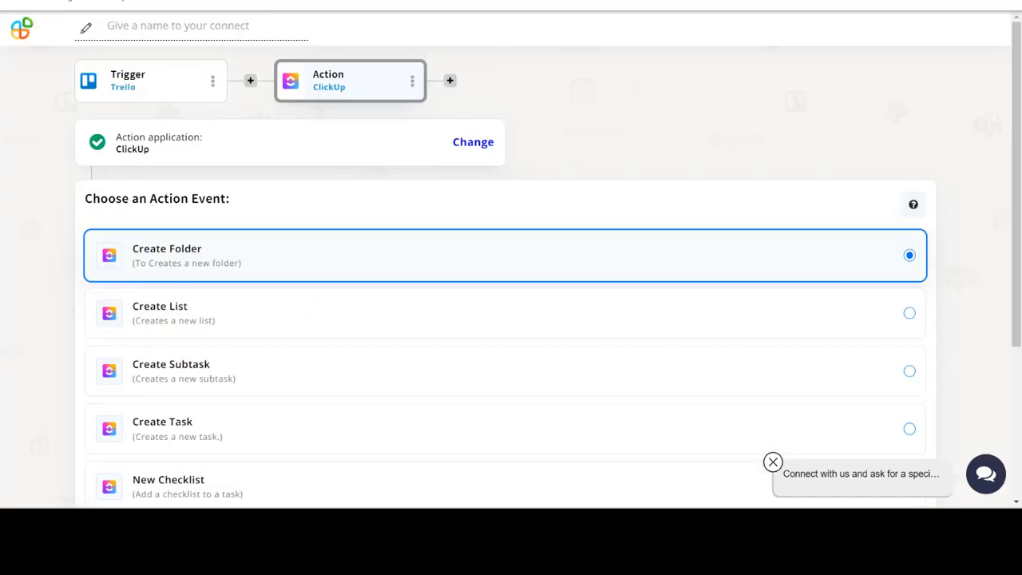